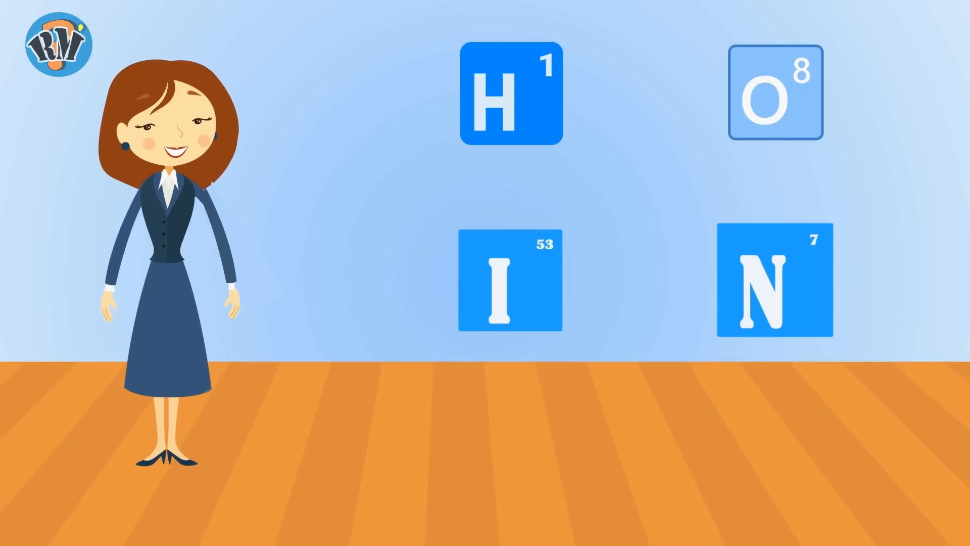
{"action": "left_click", "coordinate": [510, 283]}
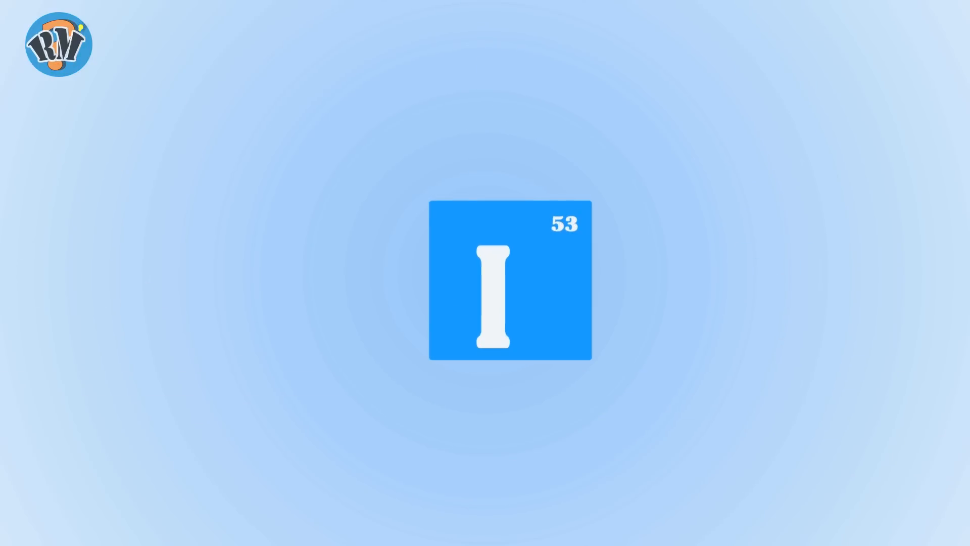